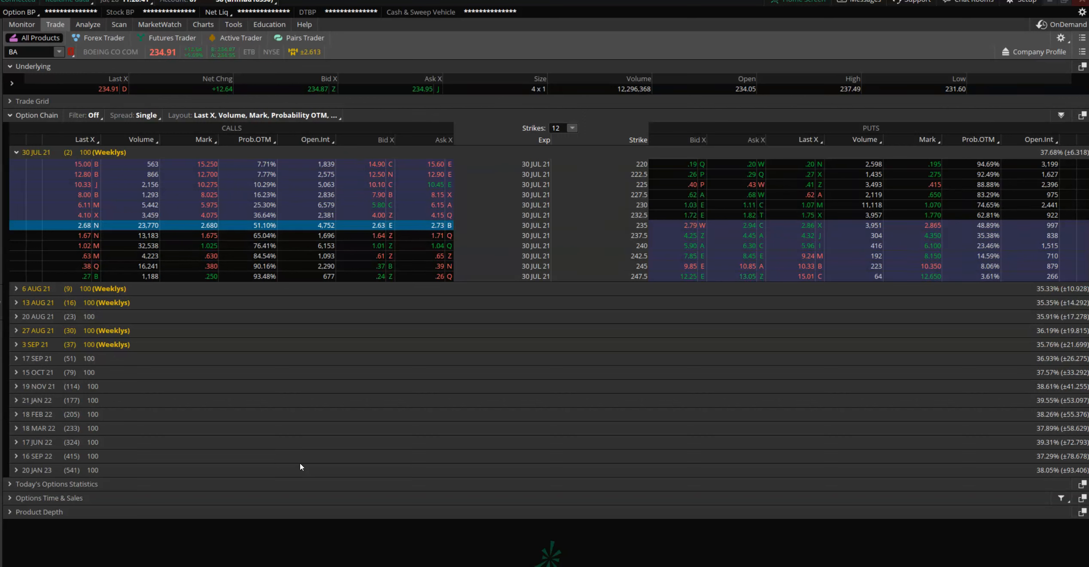
mouse_move(284, 543)
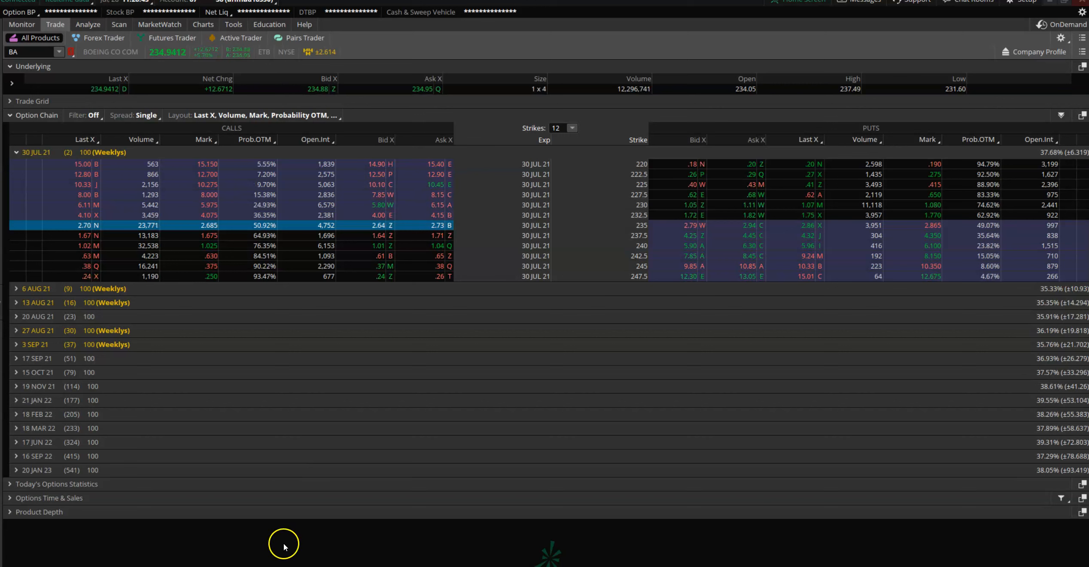
mouse_move(481, 303)
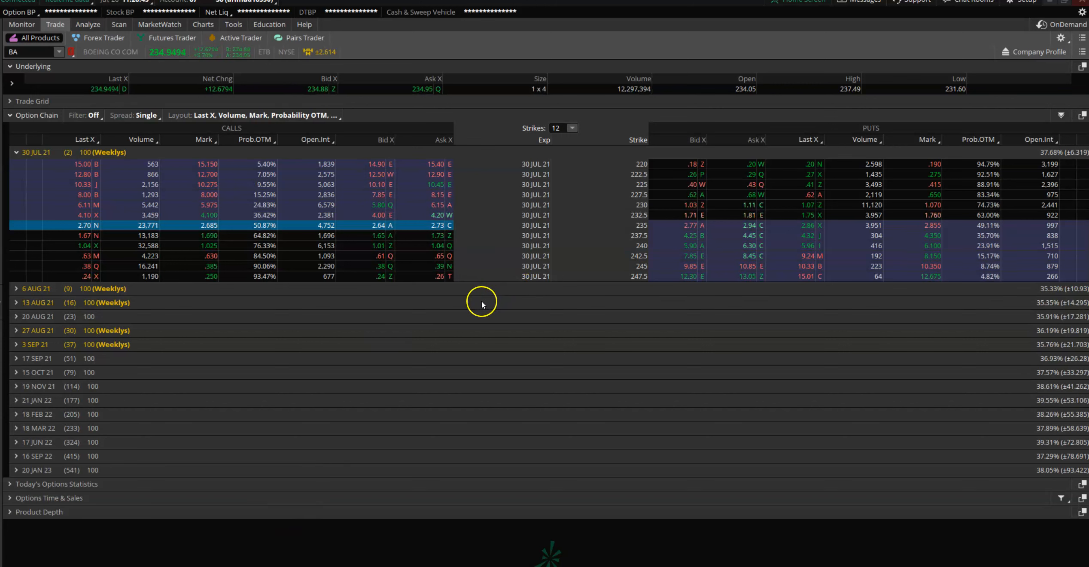
mouse_move(613, 240)
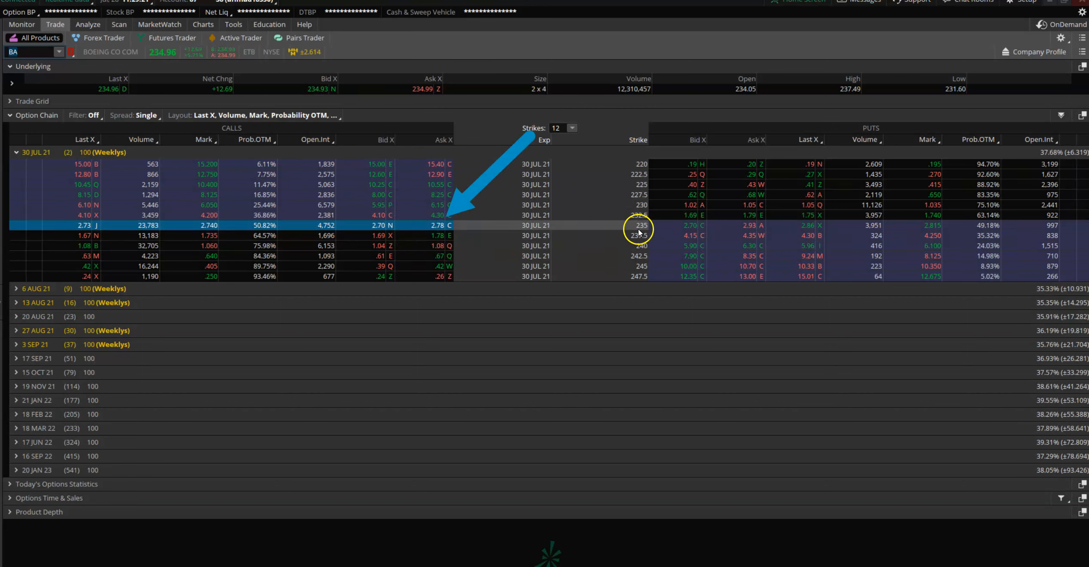
Stage a single market buy of one BA 30 JUL 21 235 call in Order Entry
right_click(434, 224)
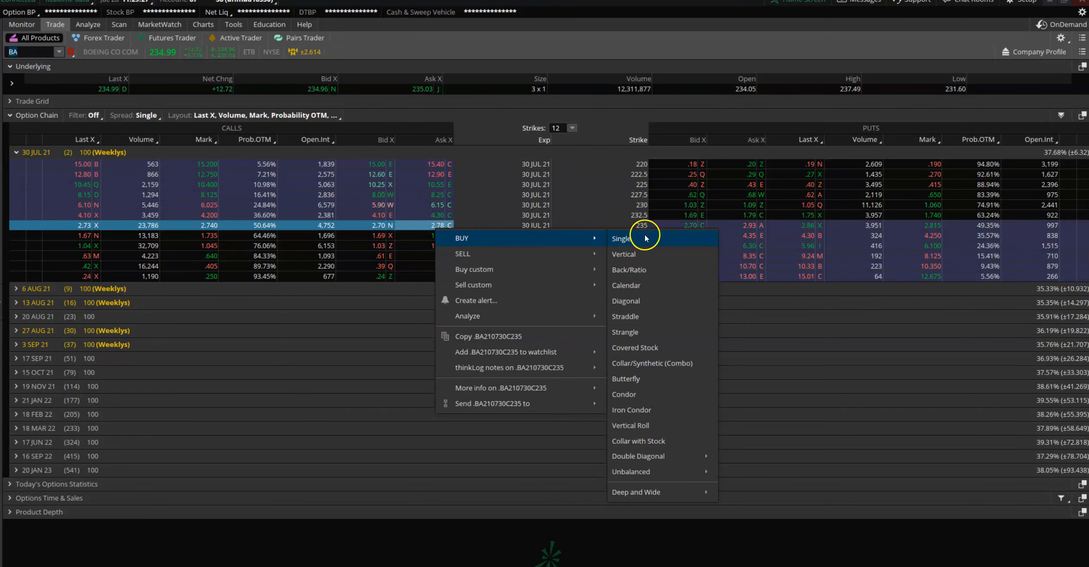
click(620, 238)
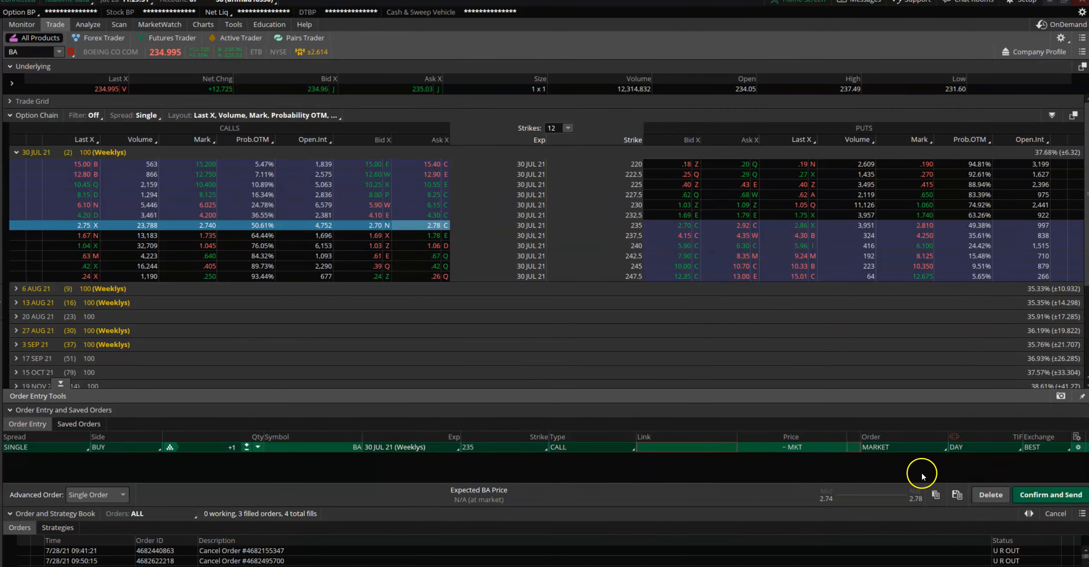
mouse_move(819, 457)
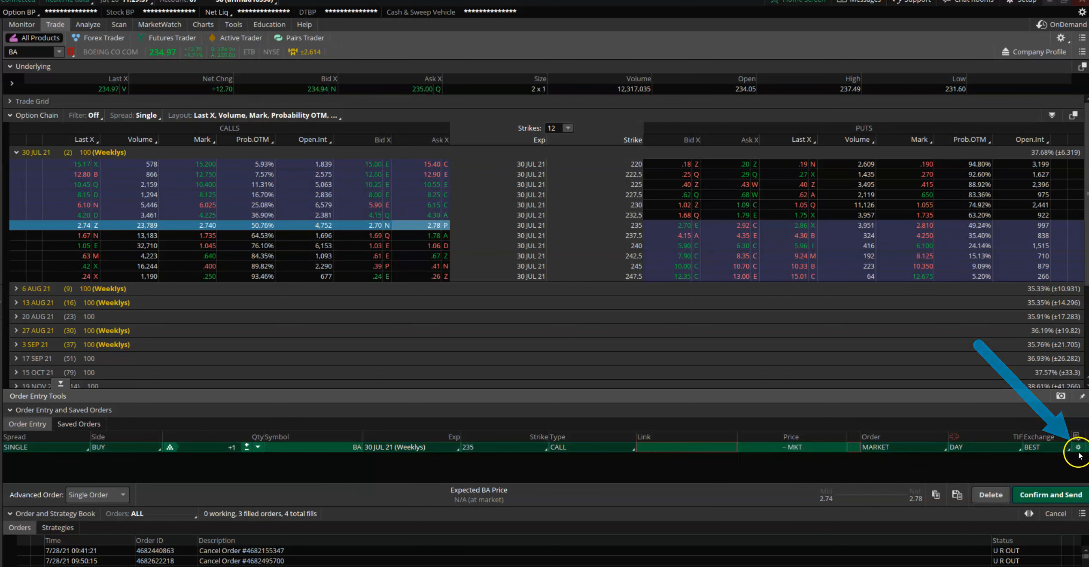
Set the BA order to 5 calls, submitting when BA MARK <= 232.00, and save the rules
click(1078, 446)
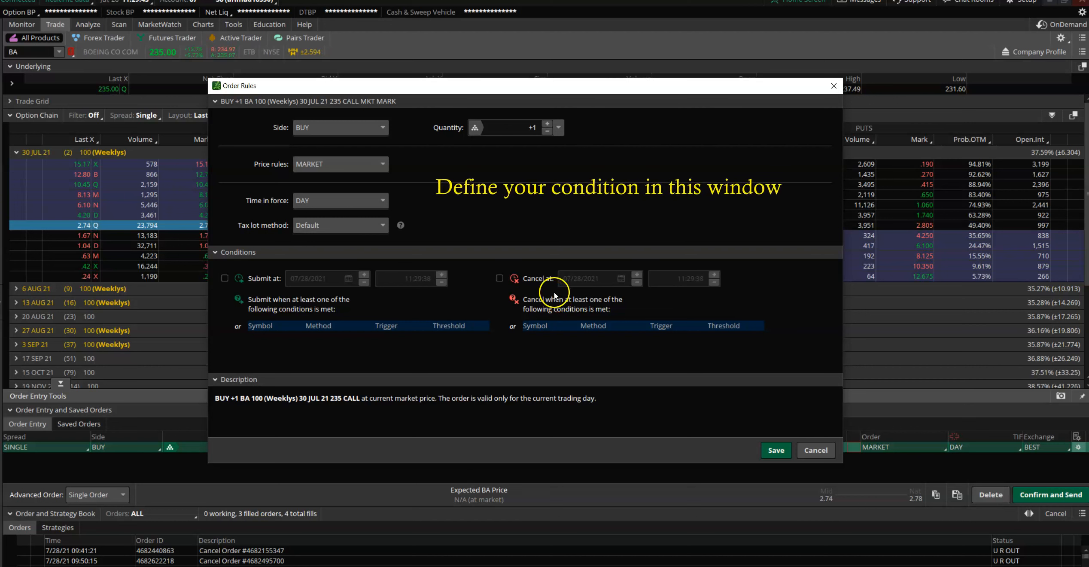
mouse_move(438, 152)
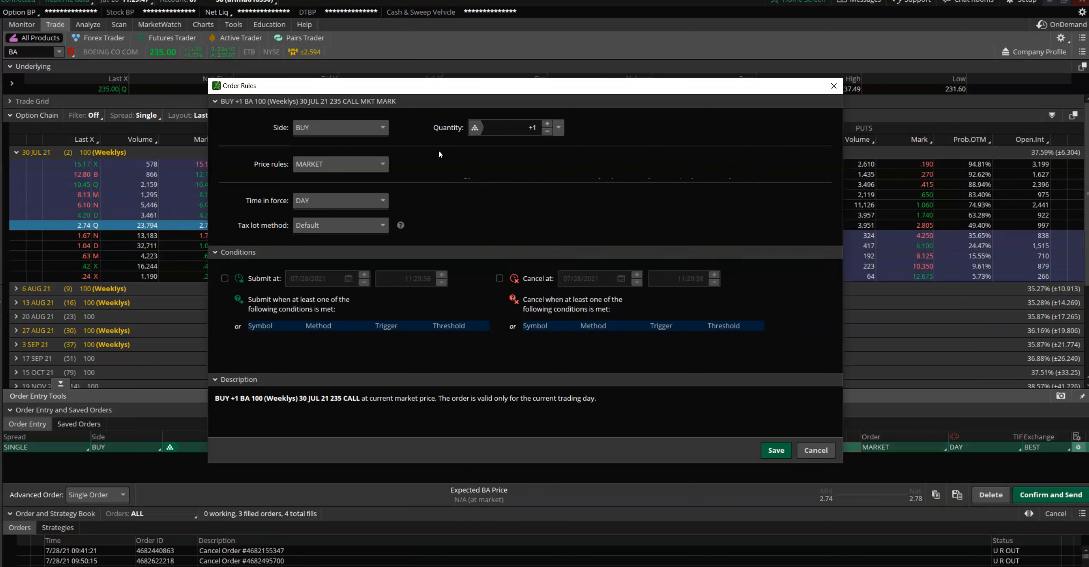
mouse_move(434, 166)
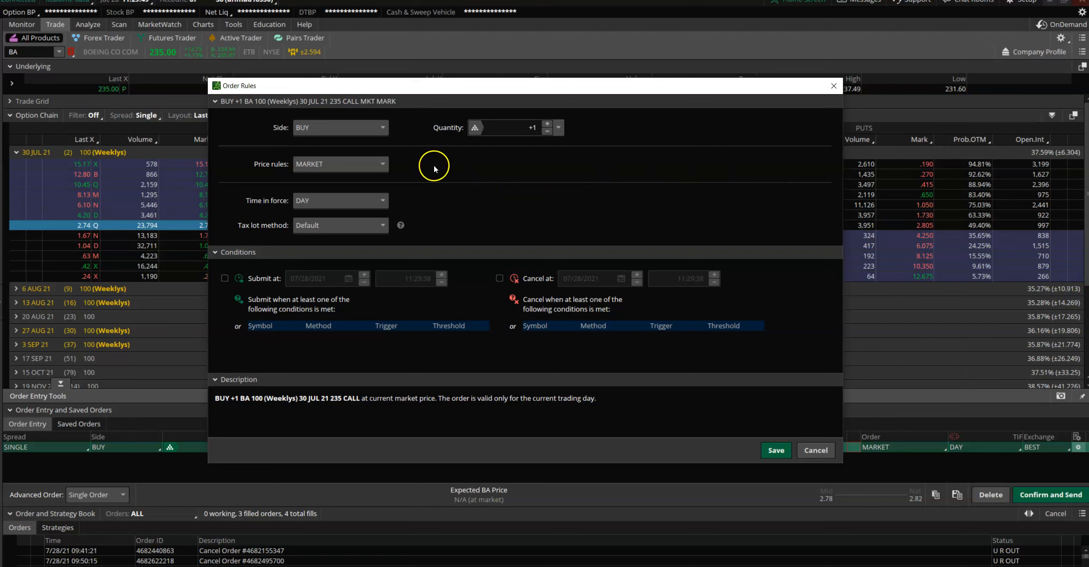
mouse_move(380, 186)
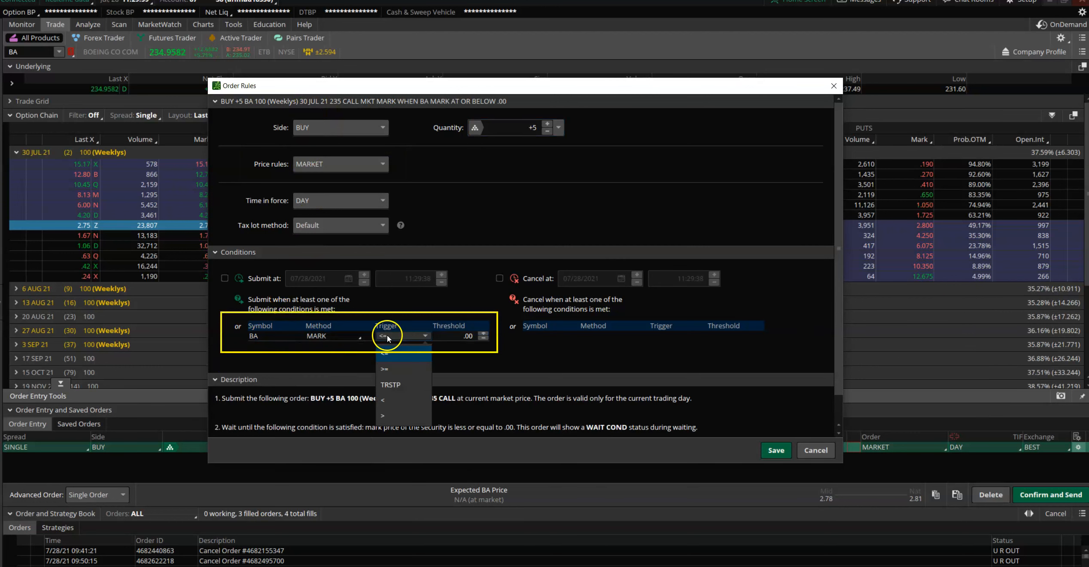
click(333, 335)
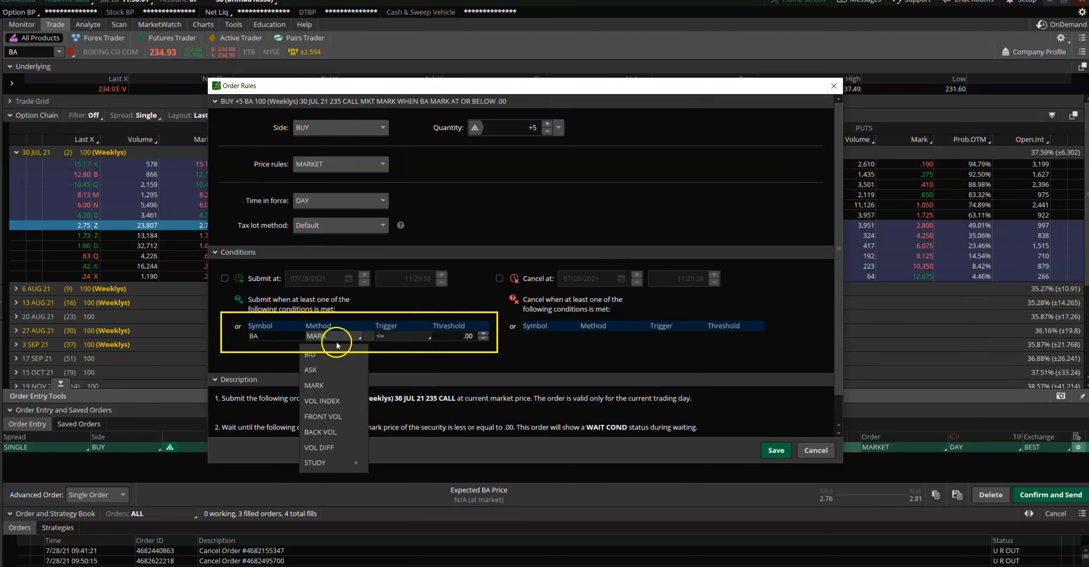
mouse_move(340, 381)
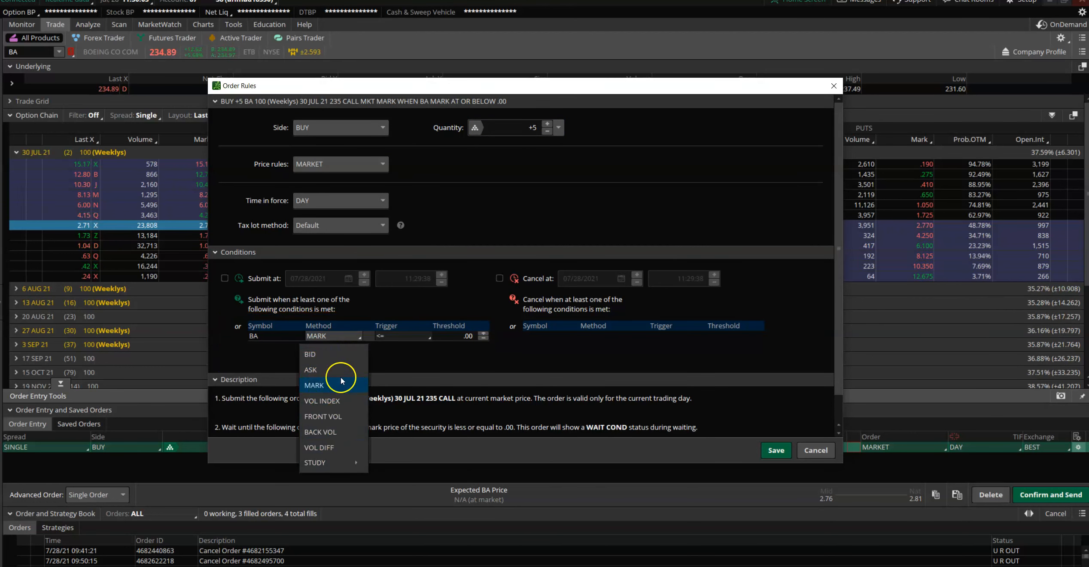
click(313, 385)
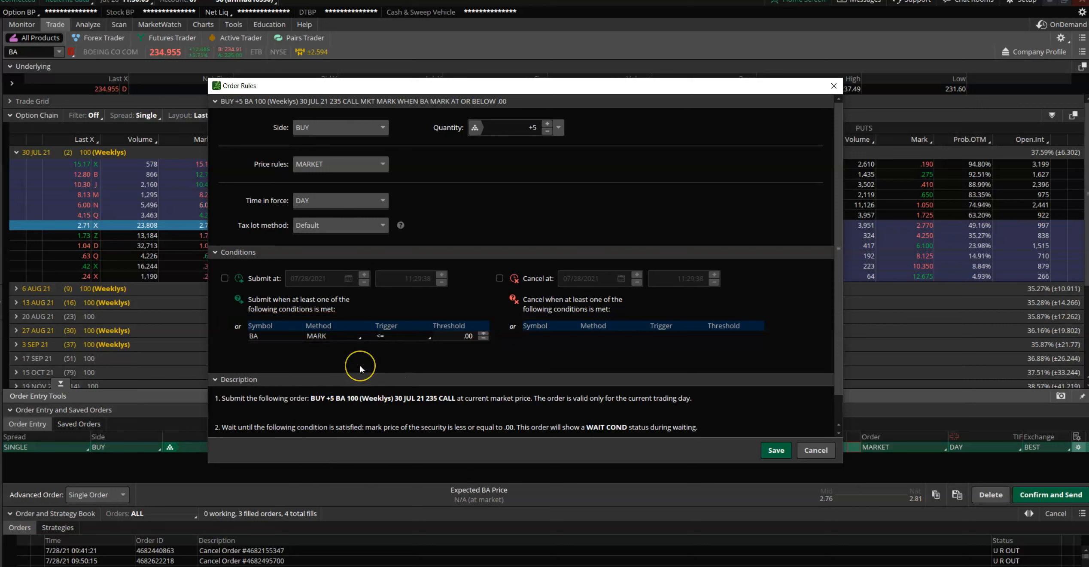
mouse_move(360, 366)
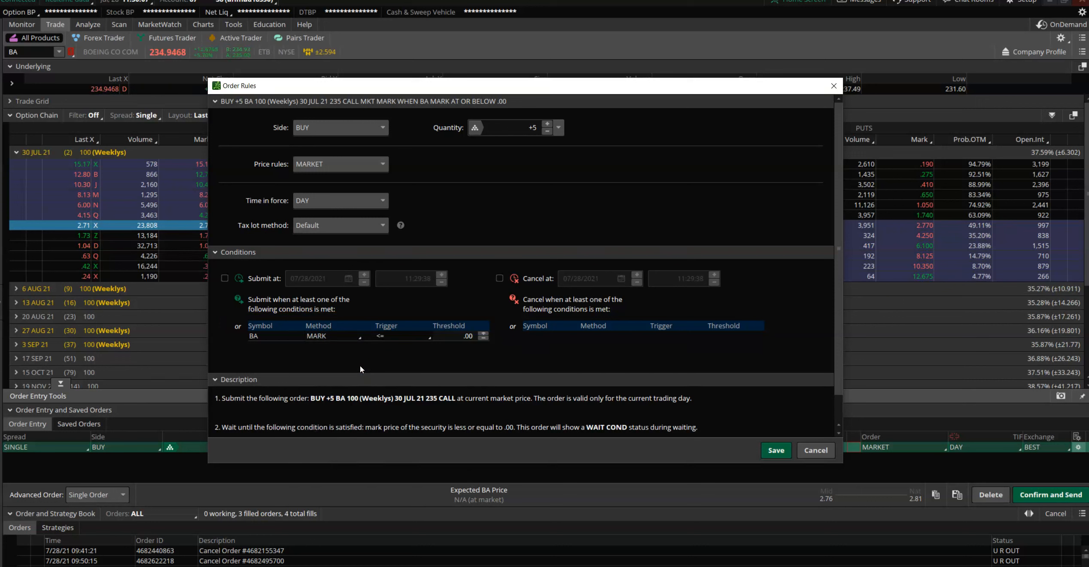
click(426, 336)
text(232)
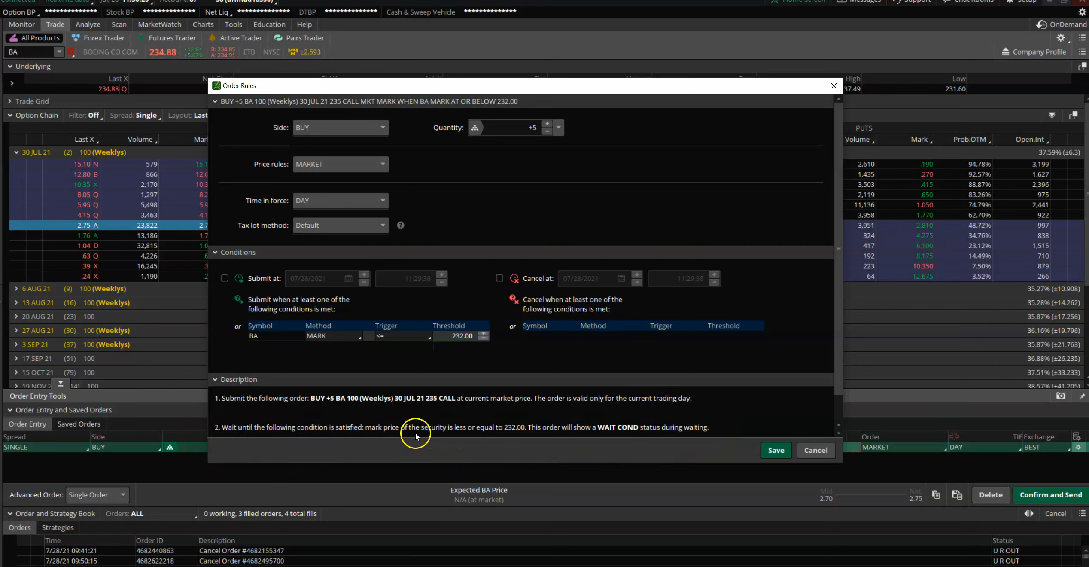
mouse_move(653, 427)
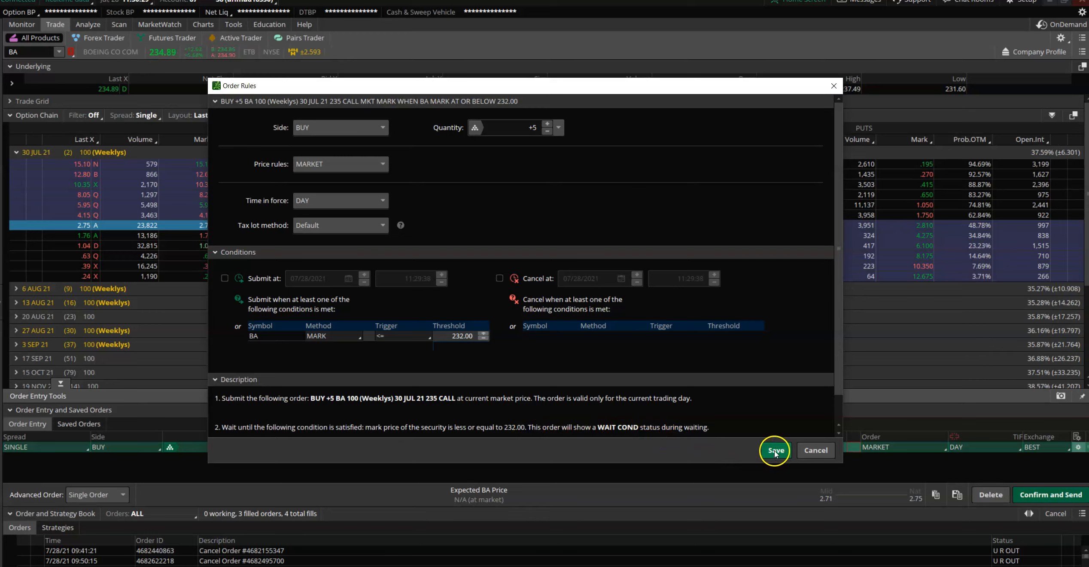
click(775, 449)
text(GOOGL)
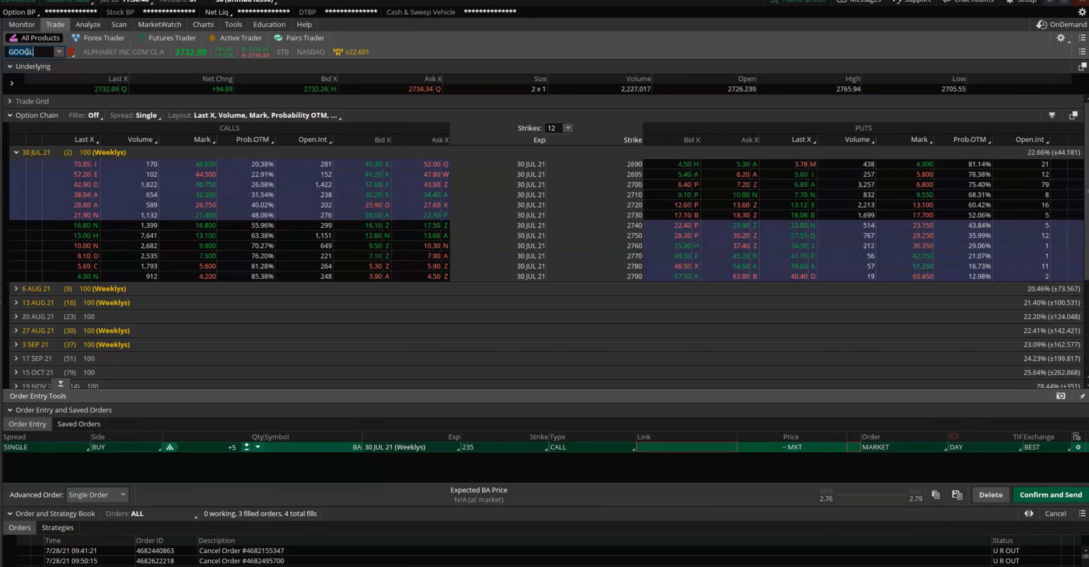
Delete the BA order and stage a single buy of one GOOGL 30 JUL 21 2760 call
click(988, 493)
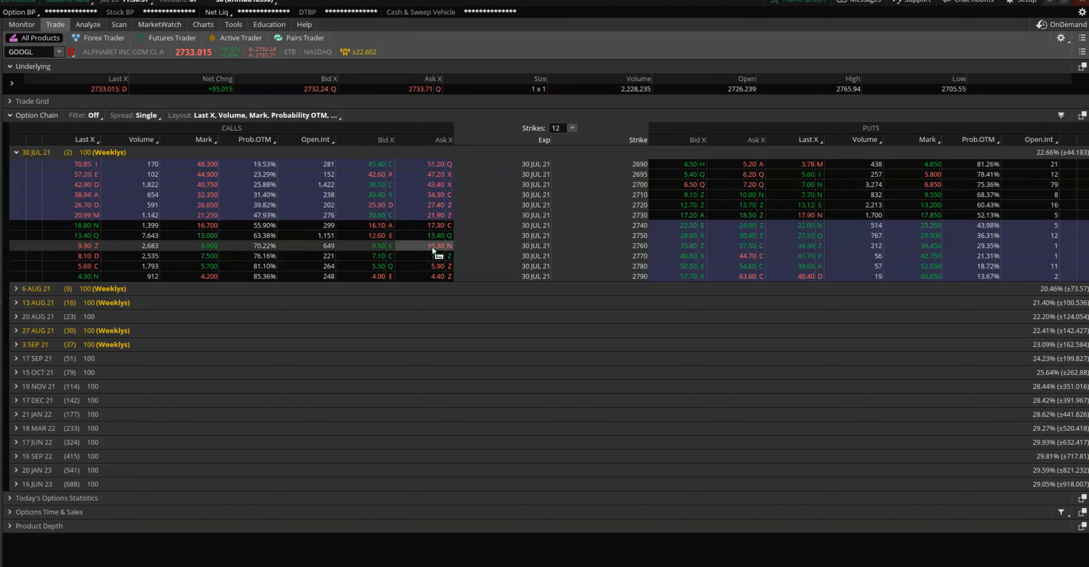
right_click(438, 245)
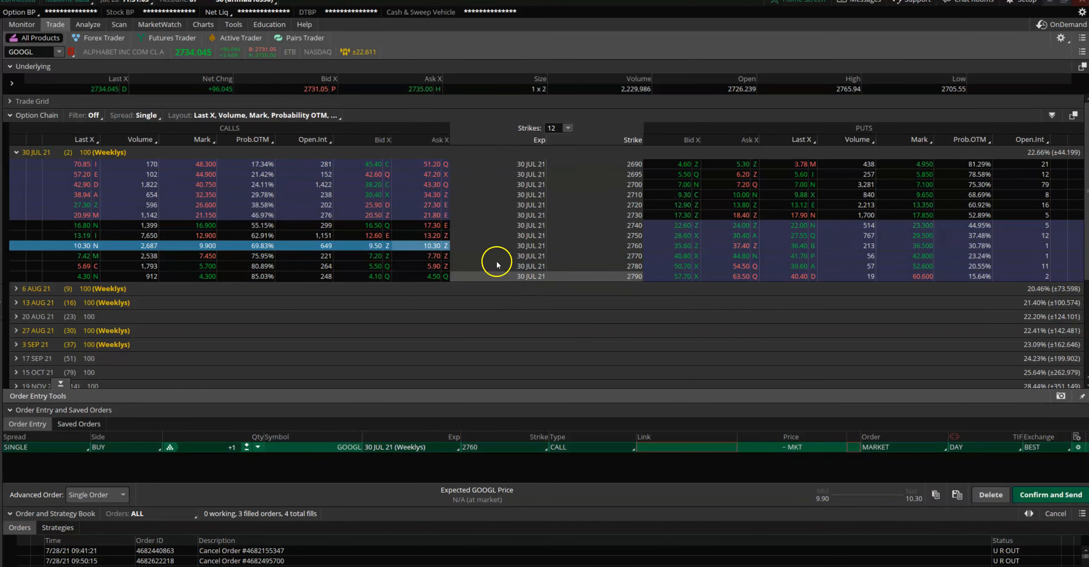
Raise the GOOGL order to 3 calls with submit condition GOOGL MARK >= 2750.00 and save
click(1078, 447)
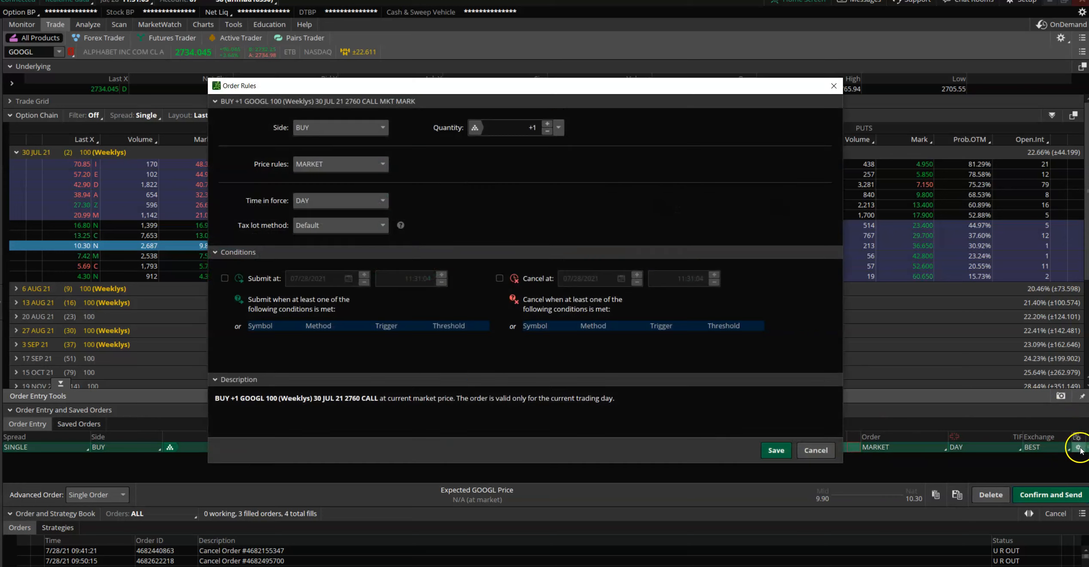
click(547, 123)
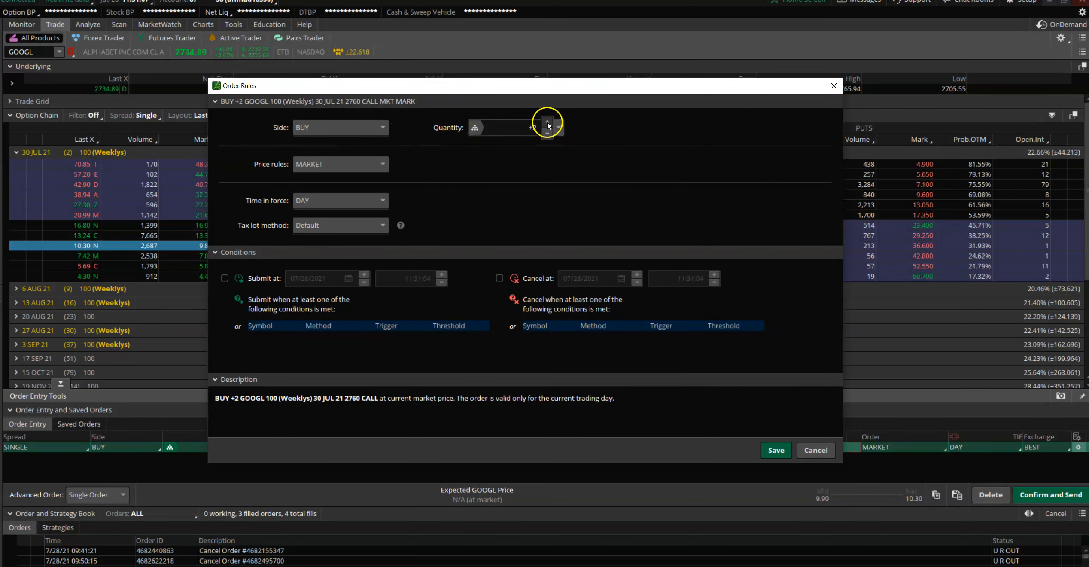
click(547, 123)
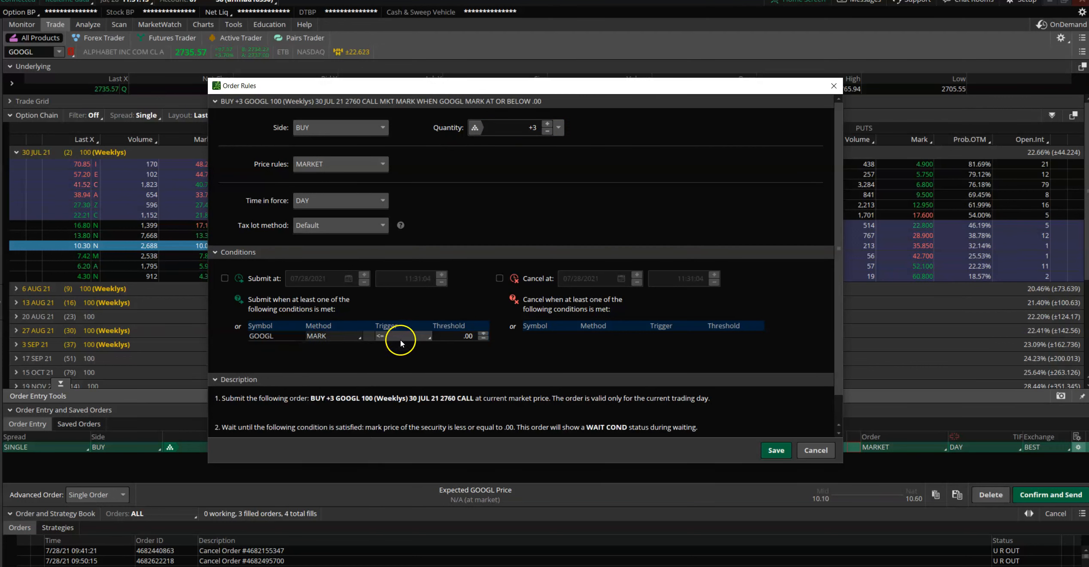
click(403, 335)
text(2750)
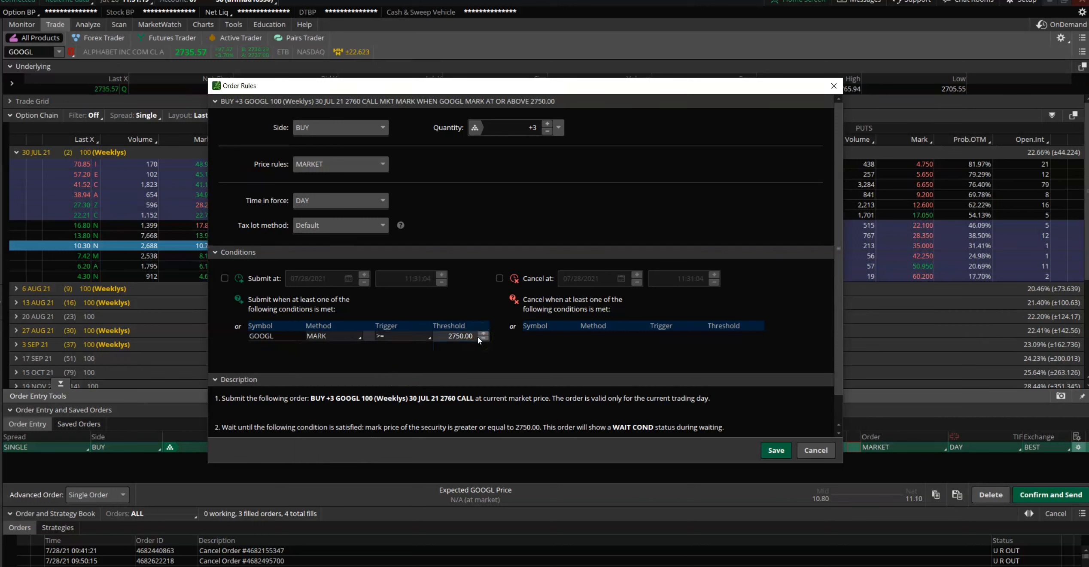
click(775, 450)
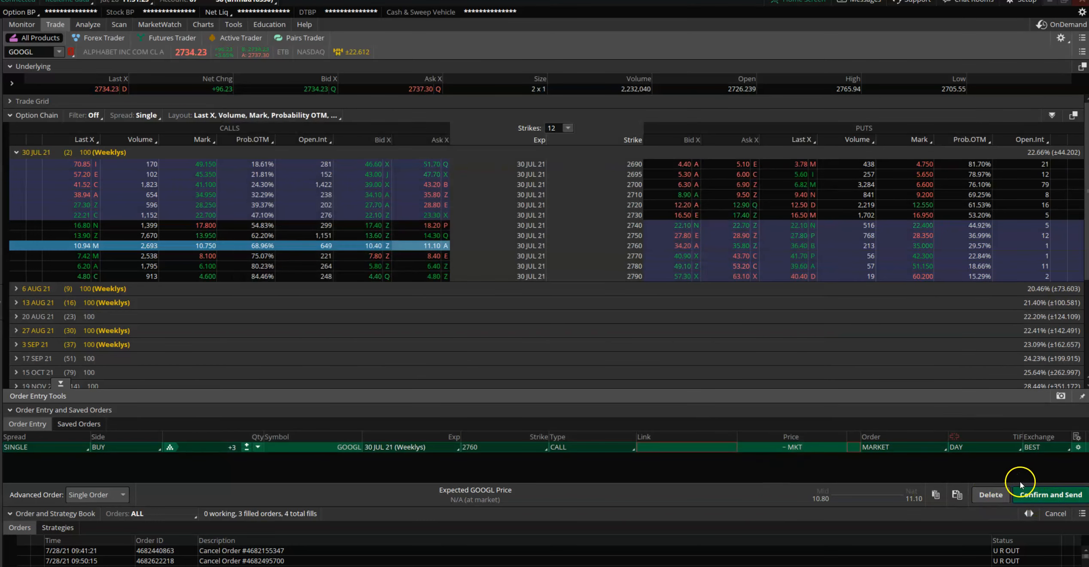
mouse_move(947, 476)
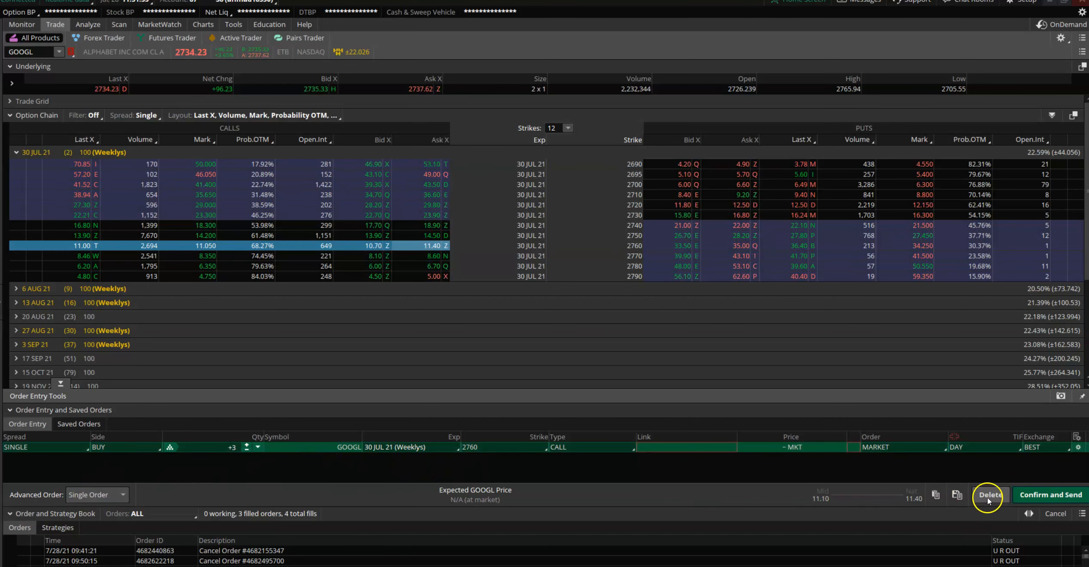
Delete the single order and stage a buy-with-OCO-bracket on the GOOGL 2760 call
click(987, 494)
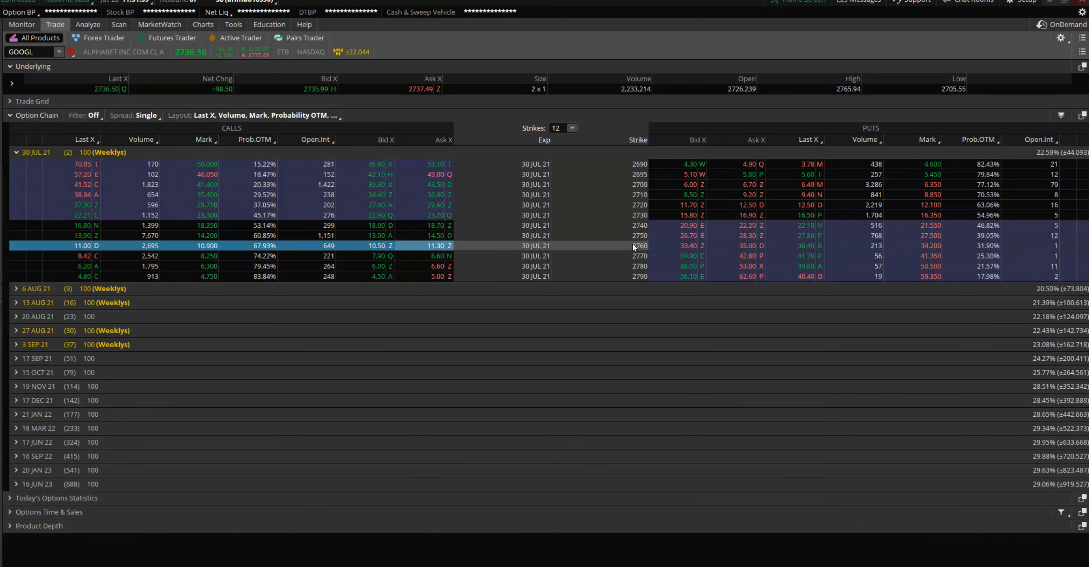
right_click(434, 245)
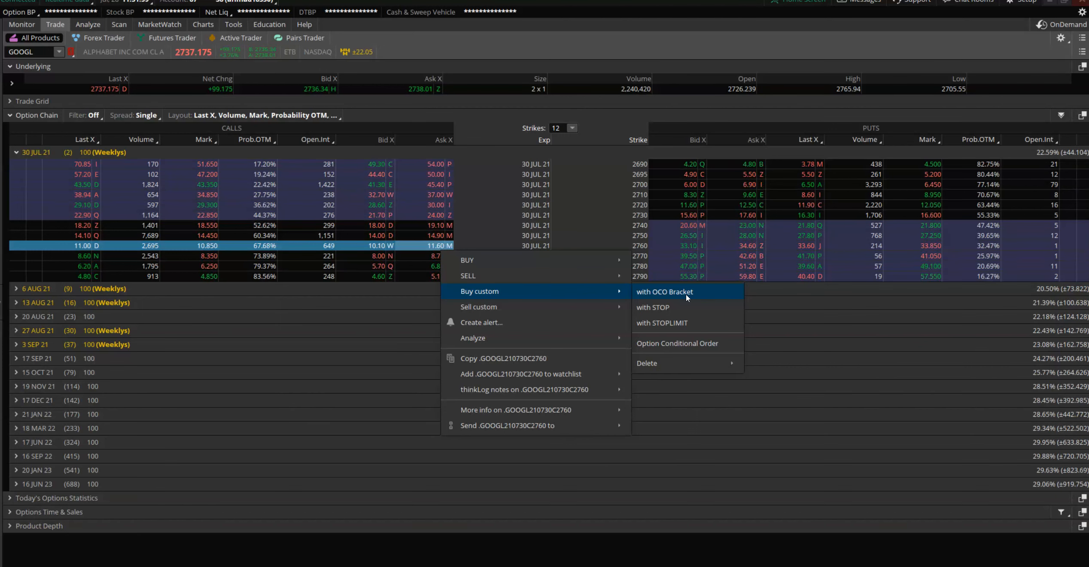
click(664, 291)
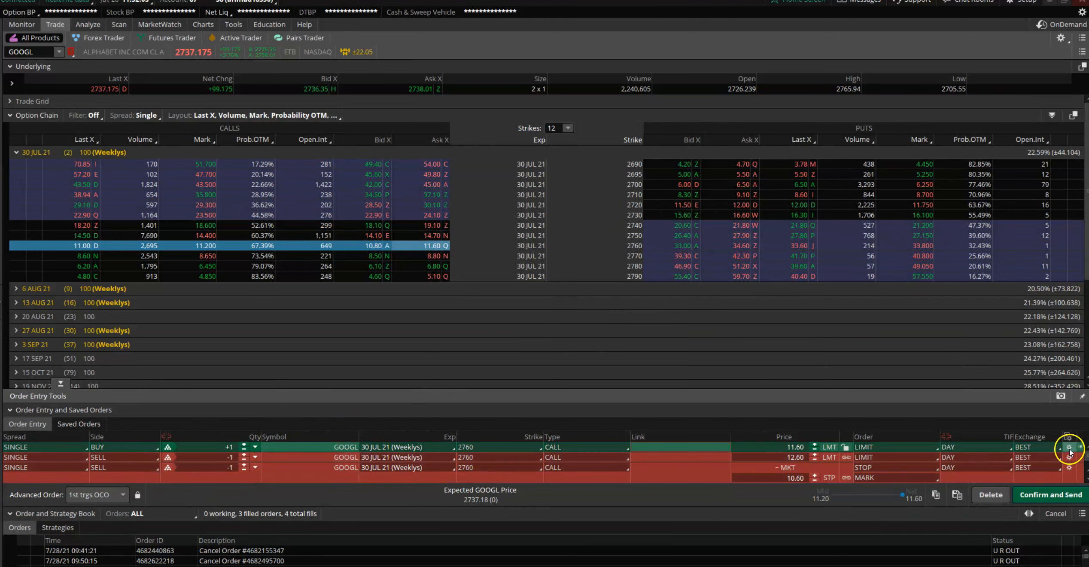
Make the buy leg a market order conditioned on GOOGL MARK >= 2750 and save it
click(1068, 447)
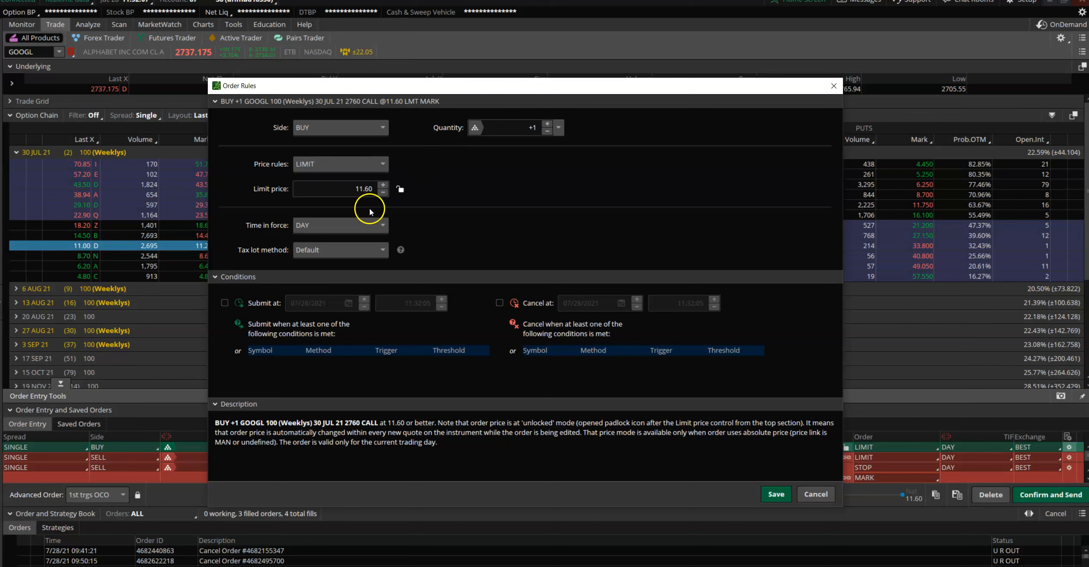
click(340, 163)
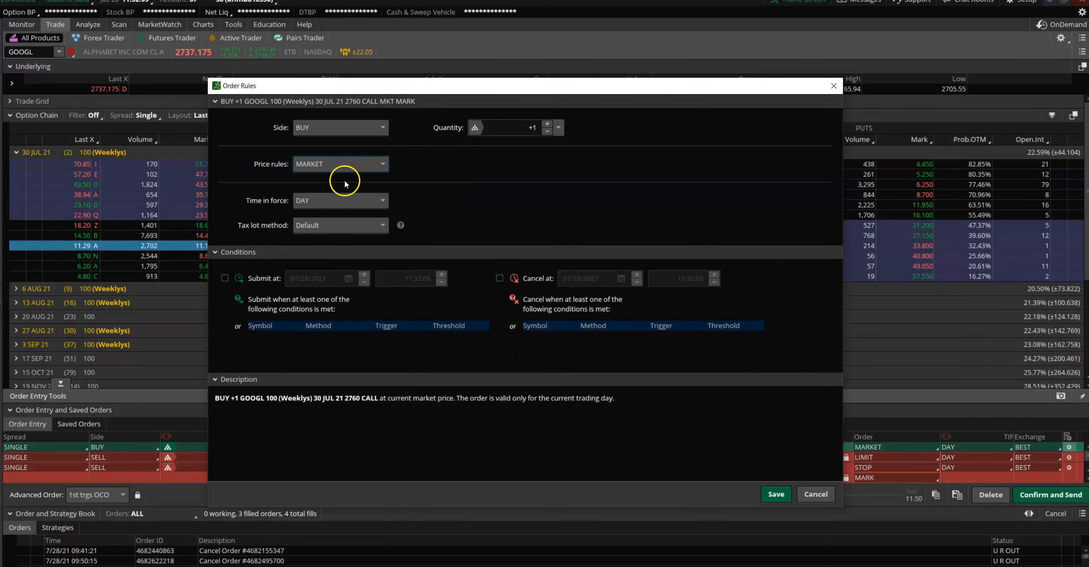
click(403, 336)
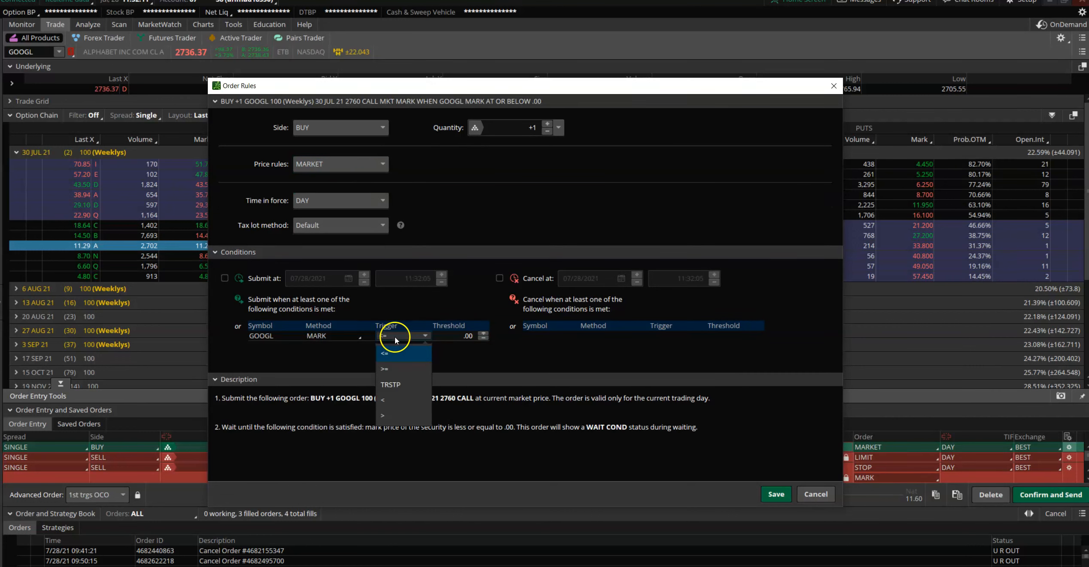
click(384, 369)
text(2750)
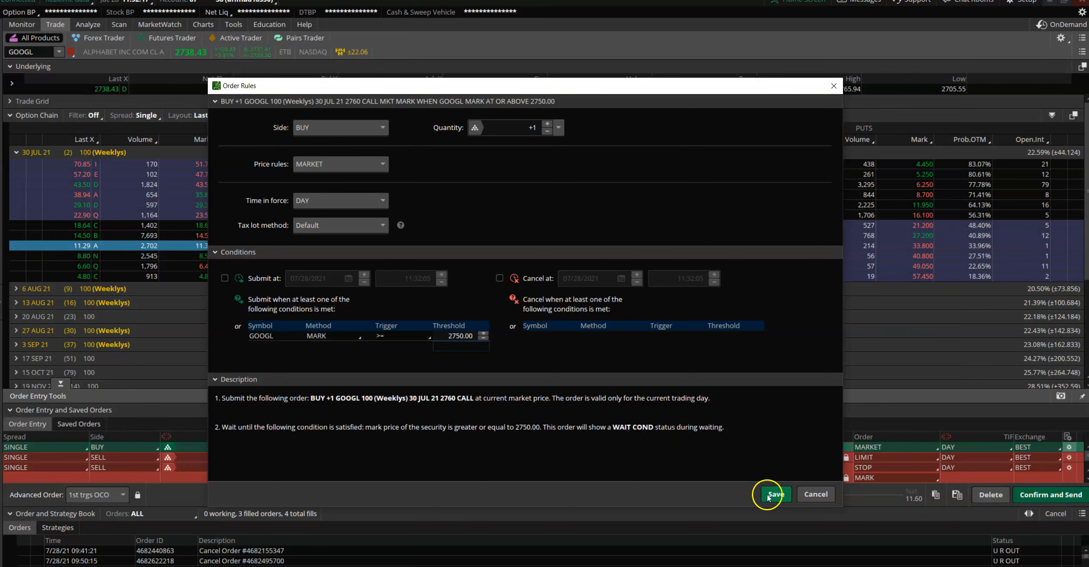
click(773, 493)
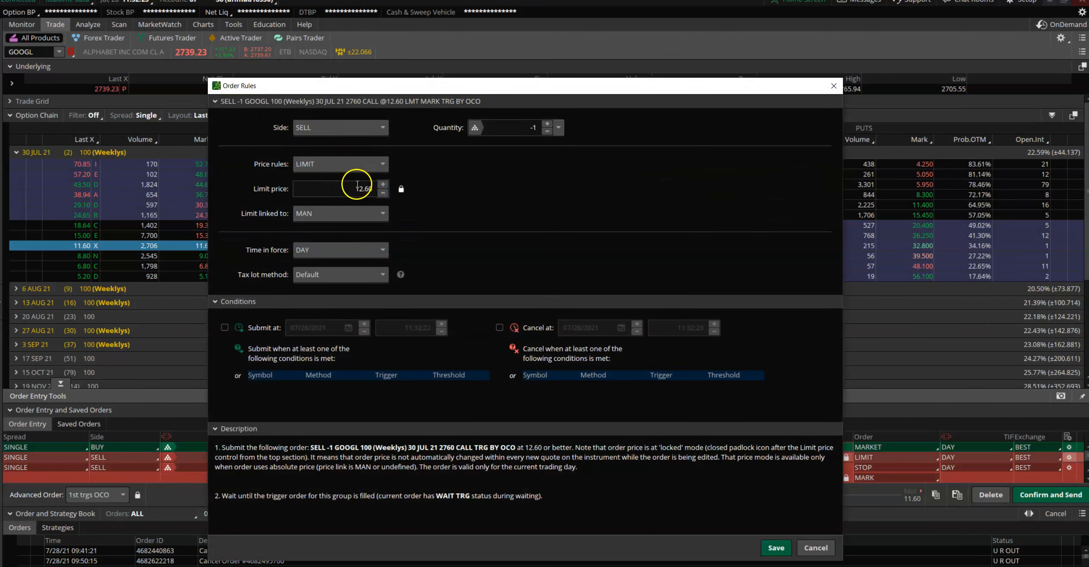
Make the first sell leg a market order conditioned on GOOGL MARK >= 2755 and save it
click(340, 163)
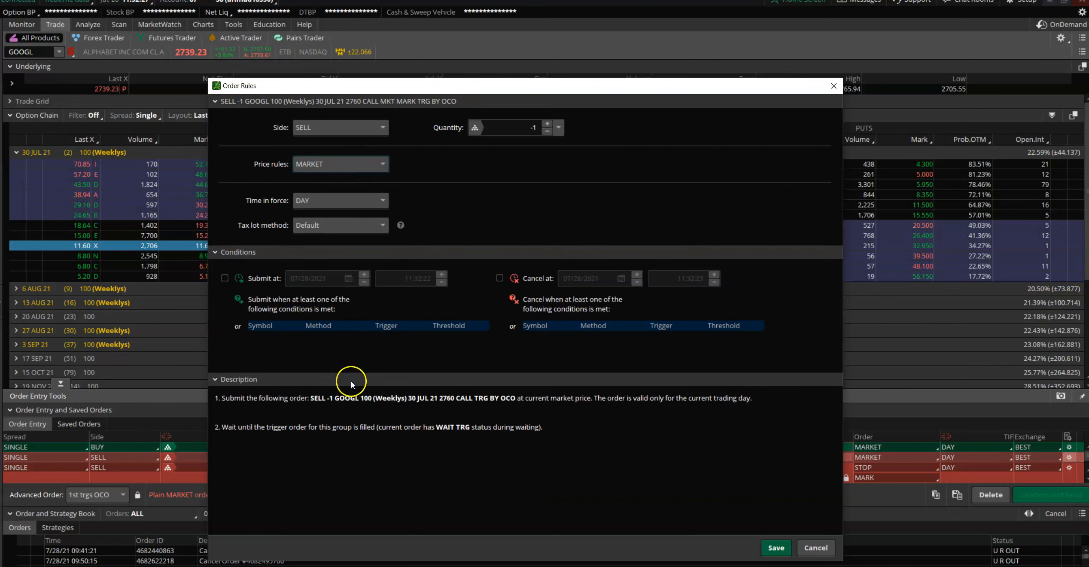
click(340, 335)
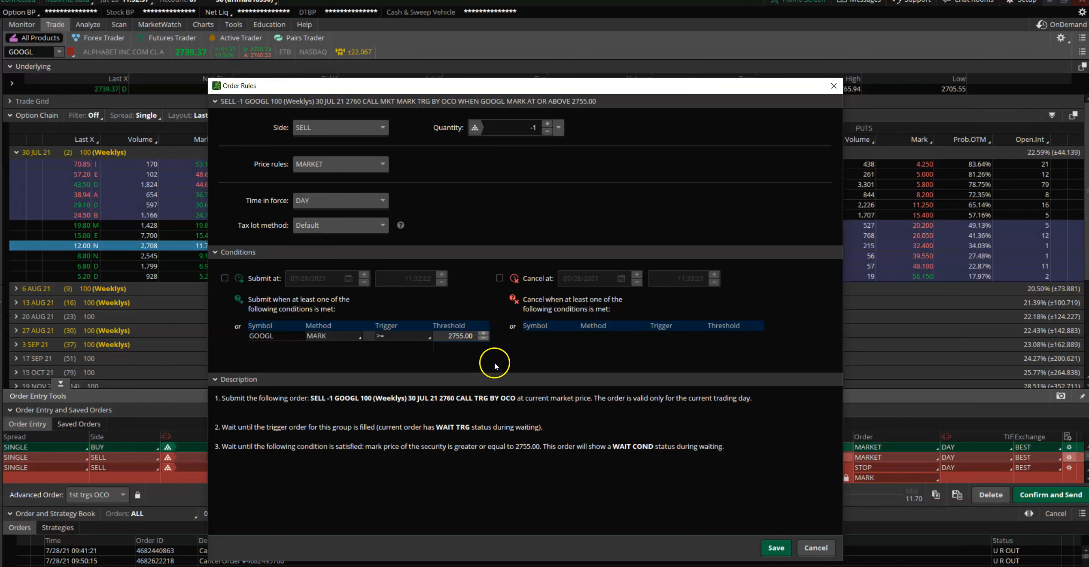
mouse_move(448, 368)
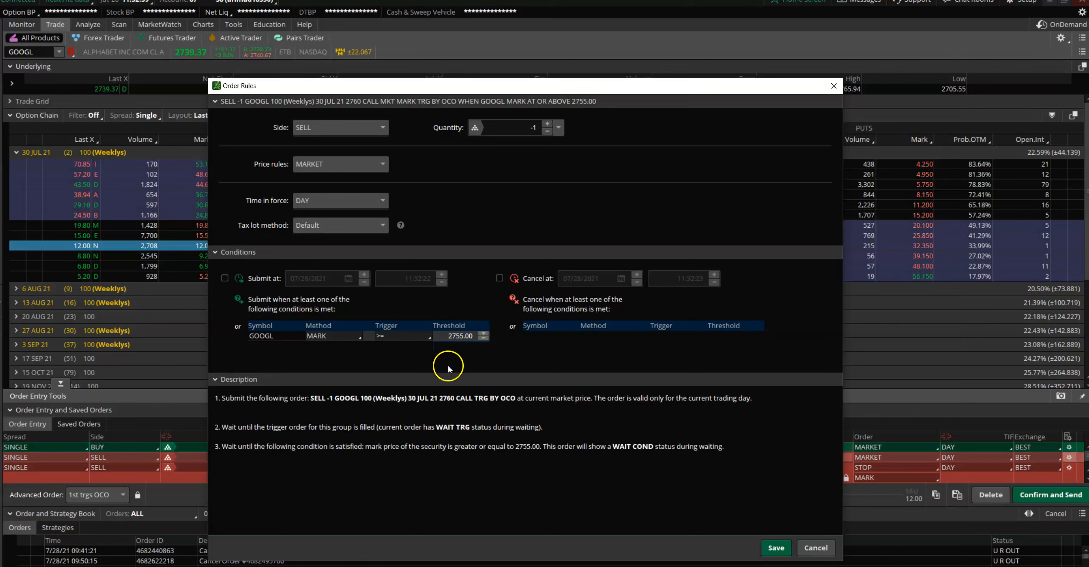
mouse_move(314, 356)
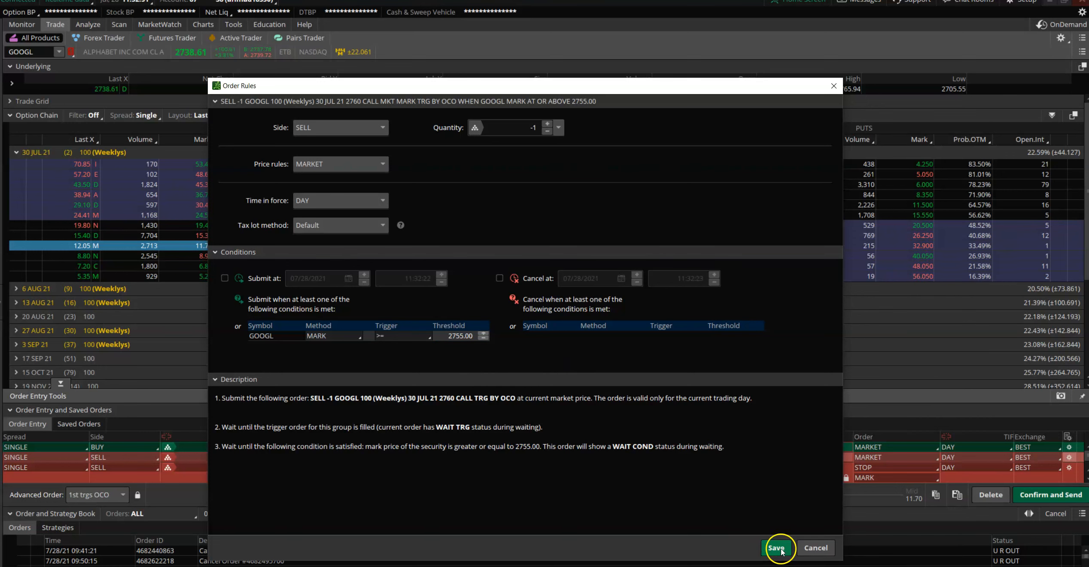
click(775, 547)
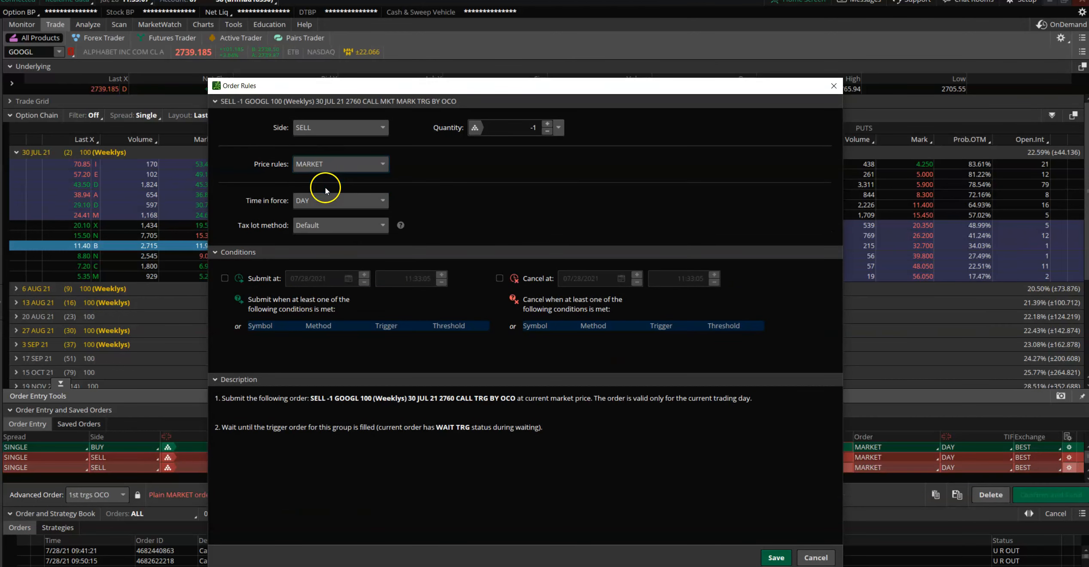
Condition the stop leg on GOOGL MARK <= 2747.00 and save its rules
click(356, 335)
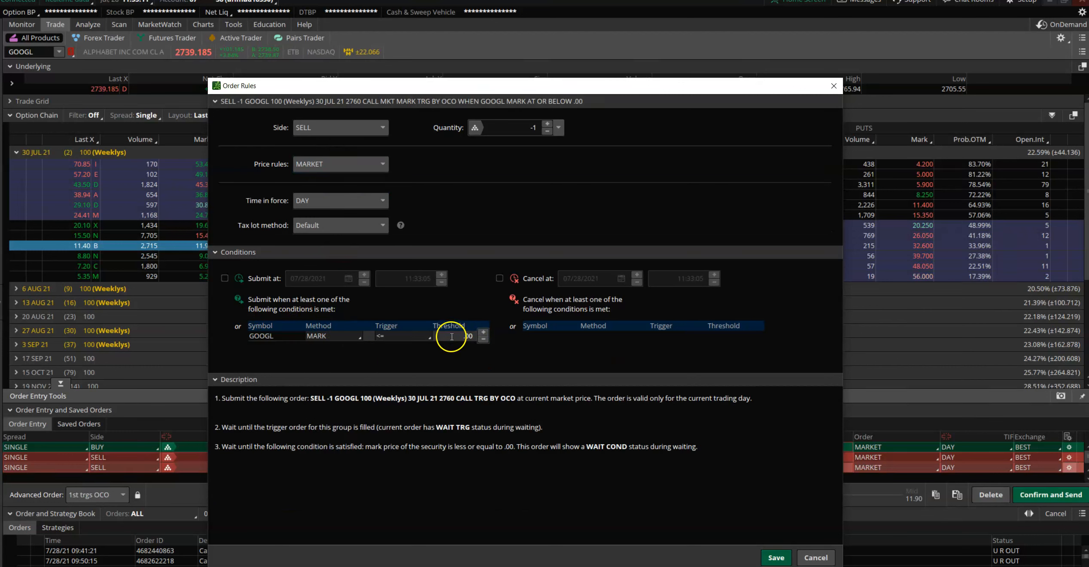
click(460, 336)
text(2747)
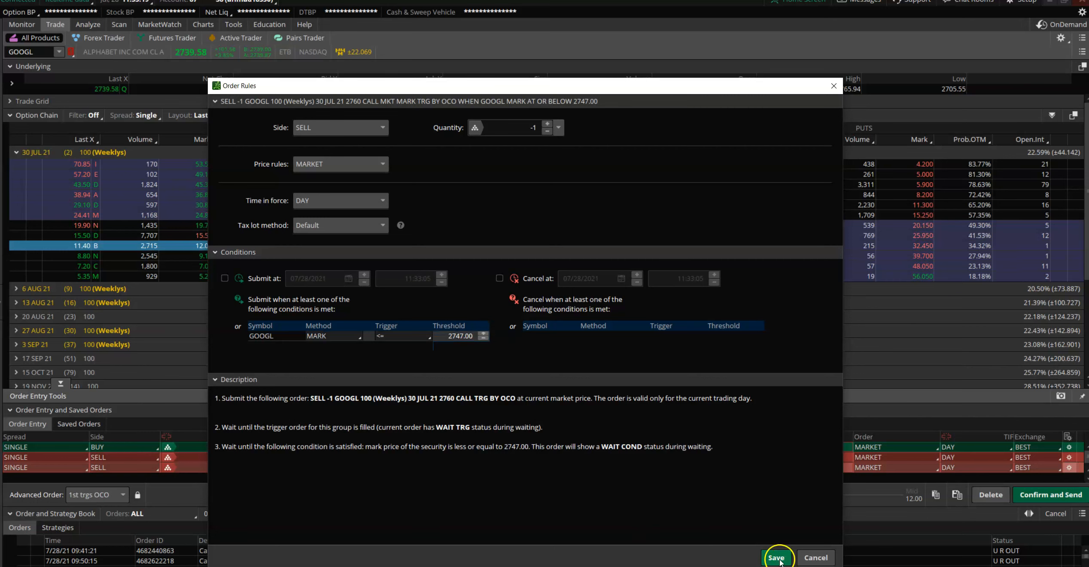
click(776, 556)
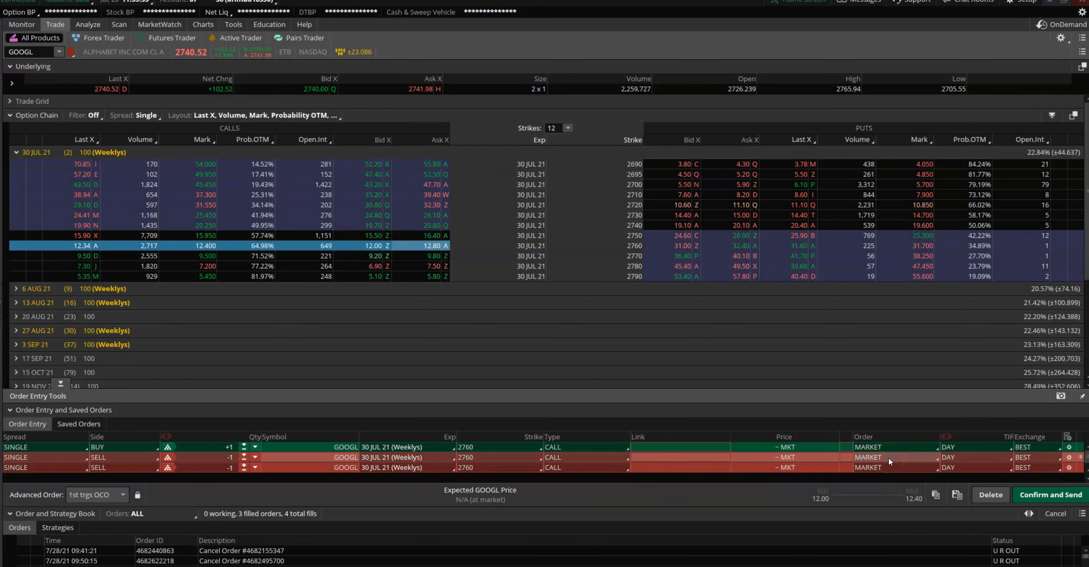
mouse_move(767, 489)
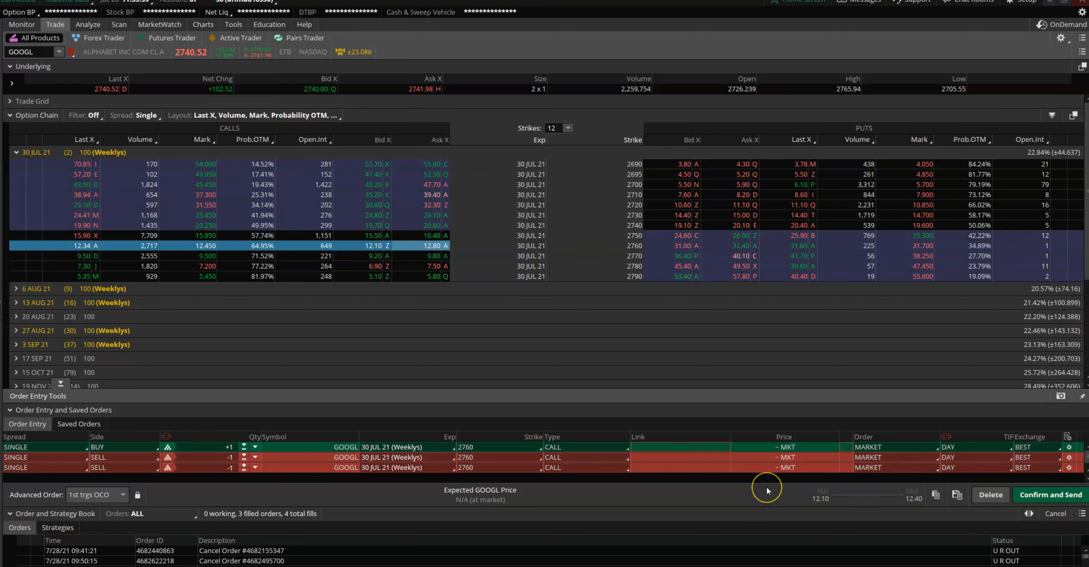
mouse_move(767, 491)
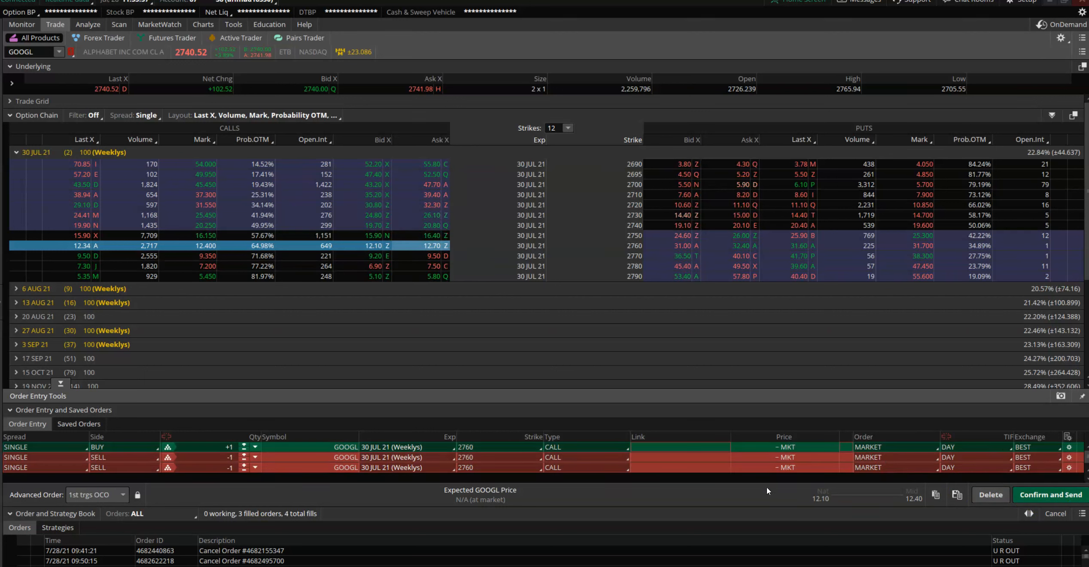
mouse_move(638, 531)
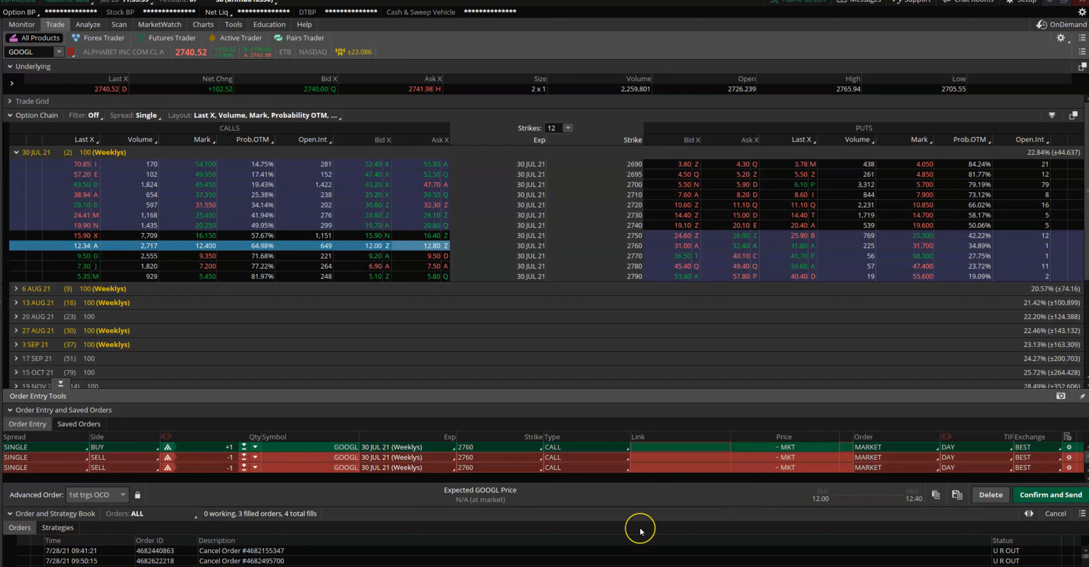
mouse_move(640, 532)
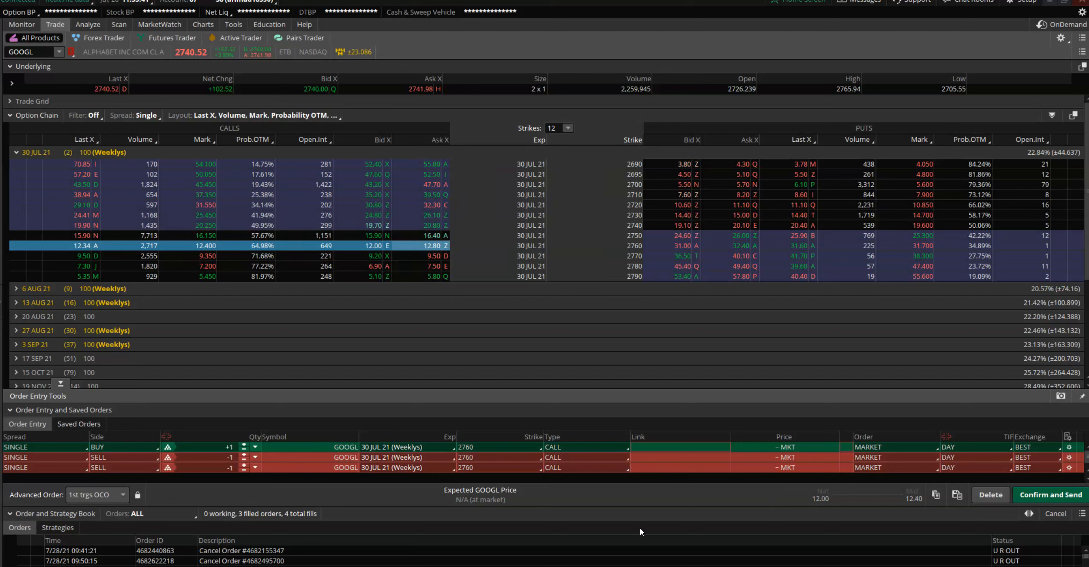